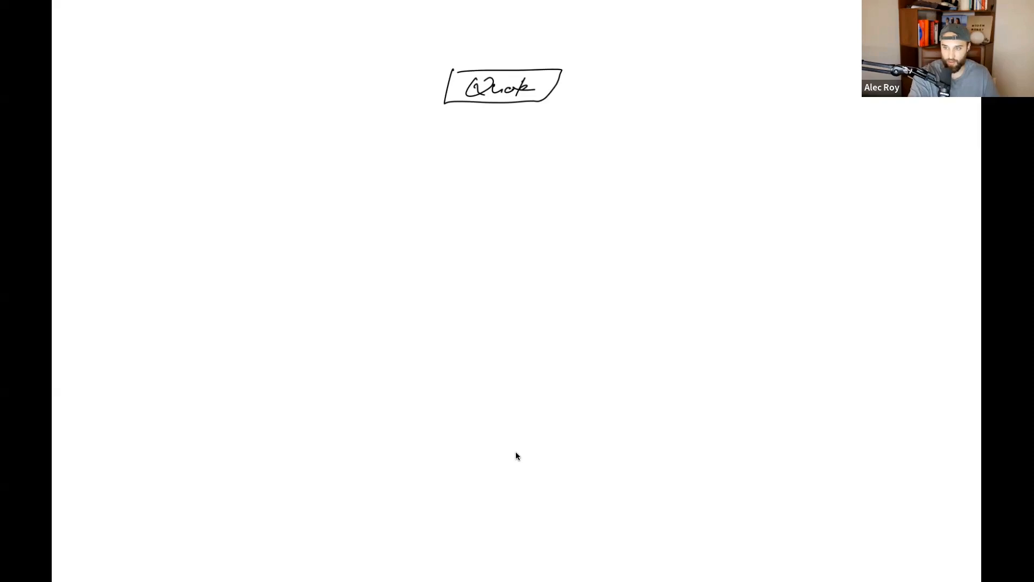
Draw arrows from Quick to sad and happy faces with 15, ~$250/ea and circled 10 → 2500.
left_click_drag(584, 135, 597, 158)
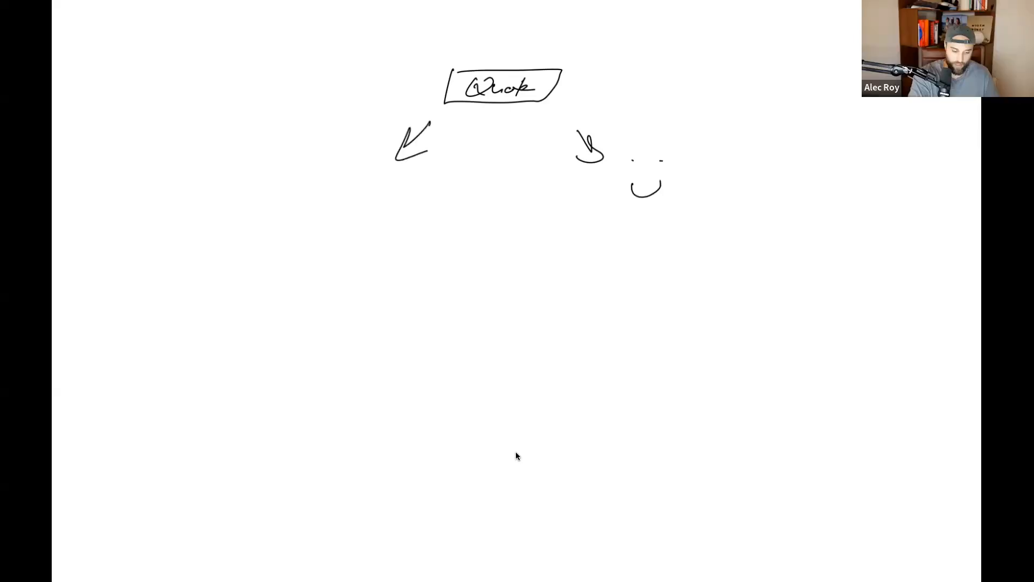
left_click_drag(342, 184, 369, 217)
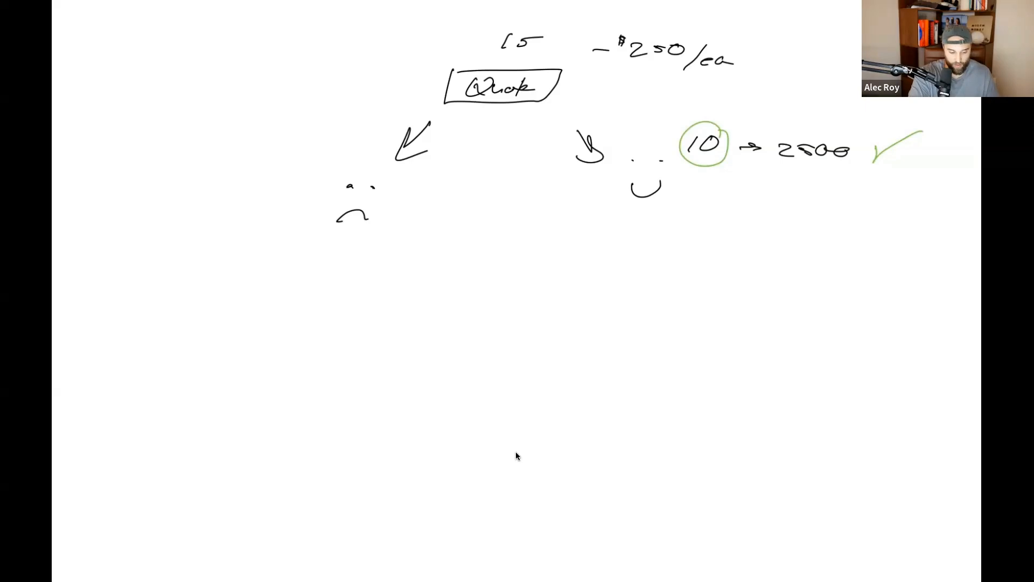
Write red 5@$250 on the sad branch, underline $250/ea, 15, 10→2500, then add 3@250 = 750.
left_click_drag(215, 161, 267, 158)
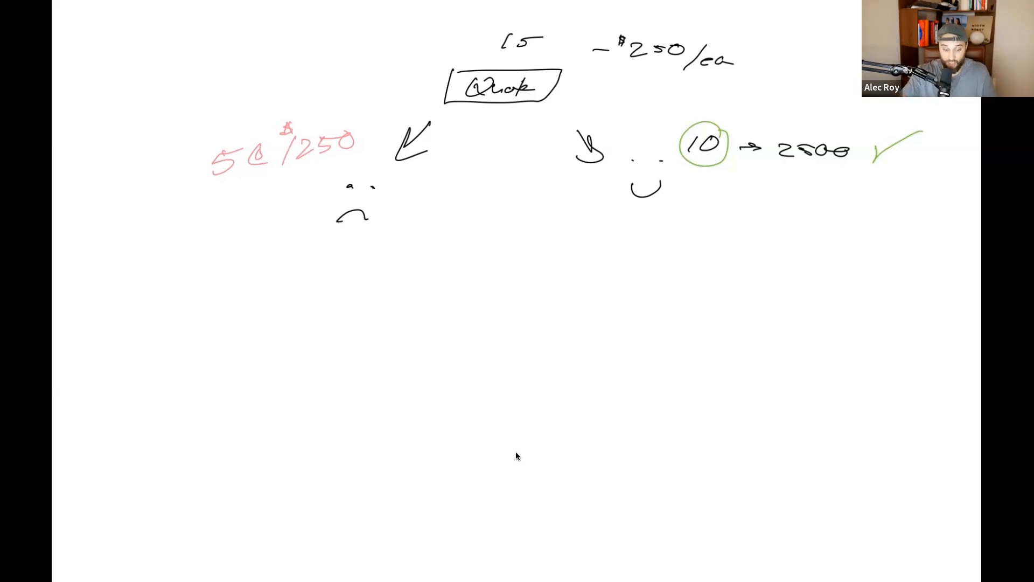
left_click_drag(624, 75, 730, 77)
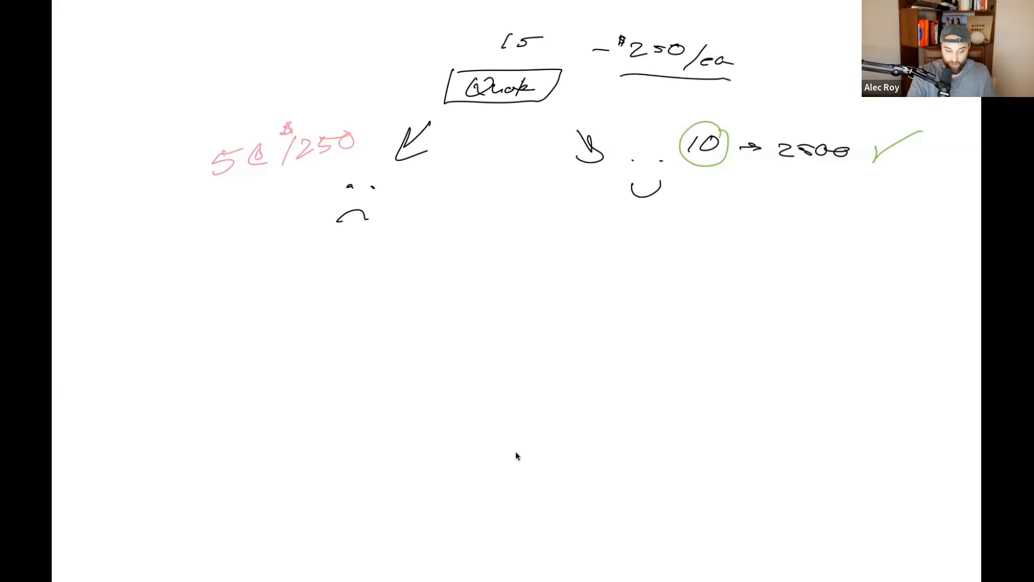
left_click_drag(686, 178, 848, 173)
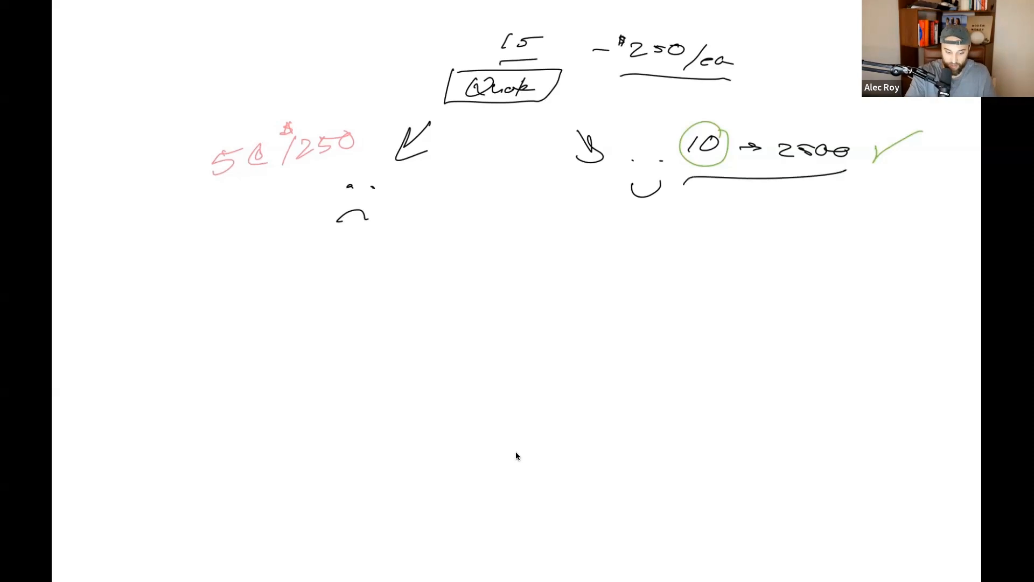
left_click_drag(218, 201, 373, 156)
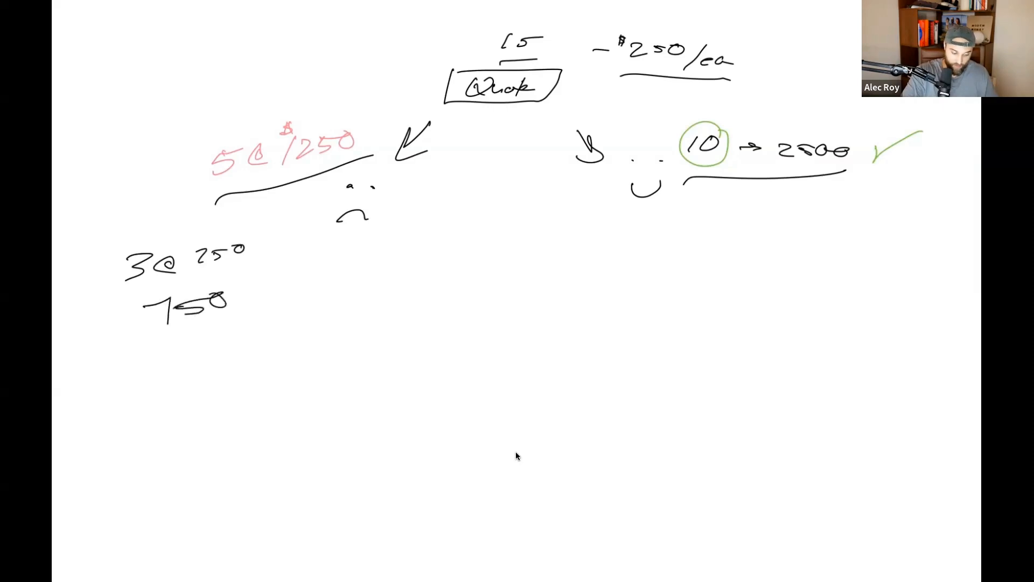
Circle the 3 and $750 total, then arrow from the sad face down to a $ sign.
left_click_drag(118, 316, 128, 298)
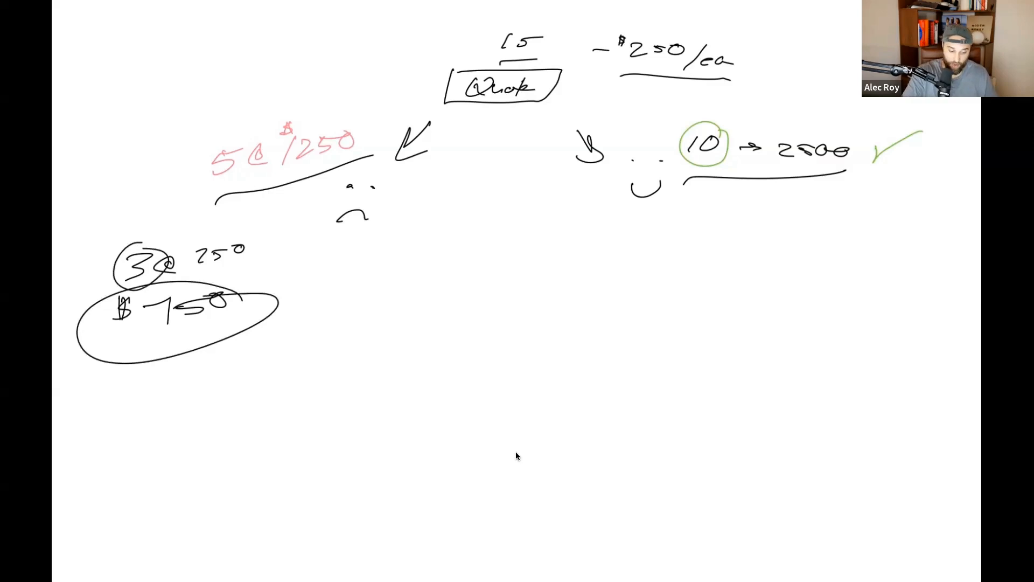
left_click_drag(343, 248, 323, 320)
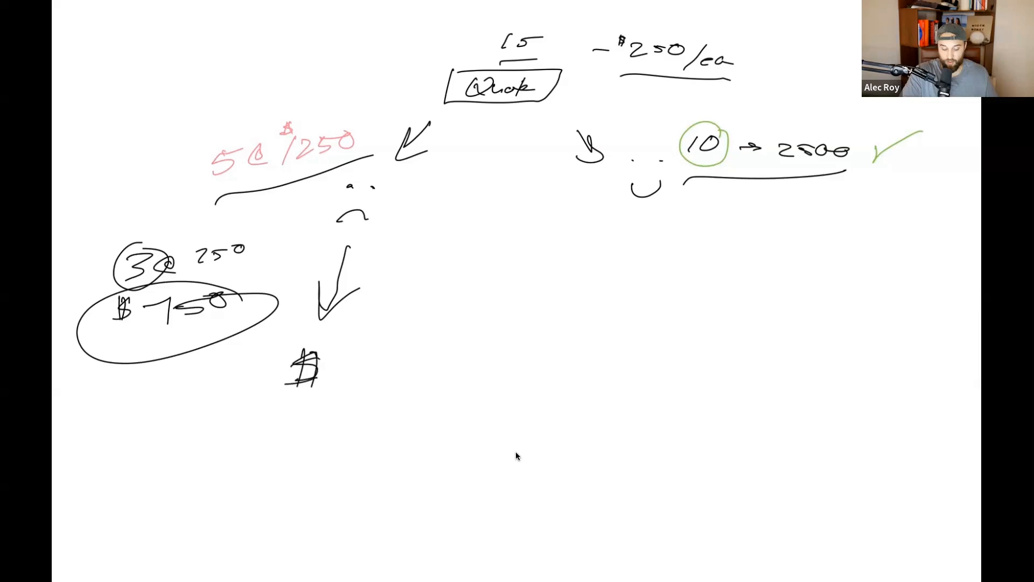
Fan arrows from the $ sign to six small circles with a curved line beneath the row.
left_click_drag(267, 399, 208, 448)
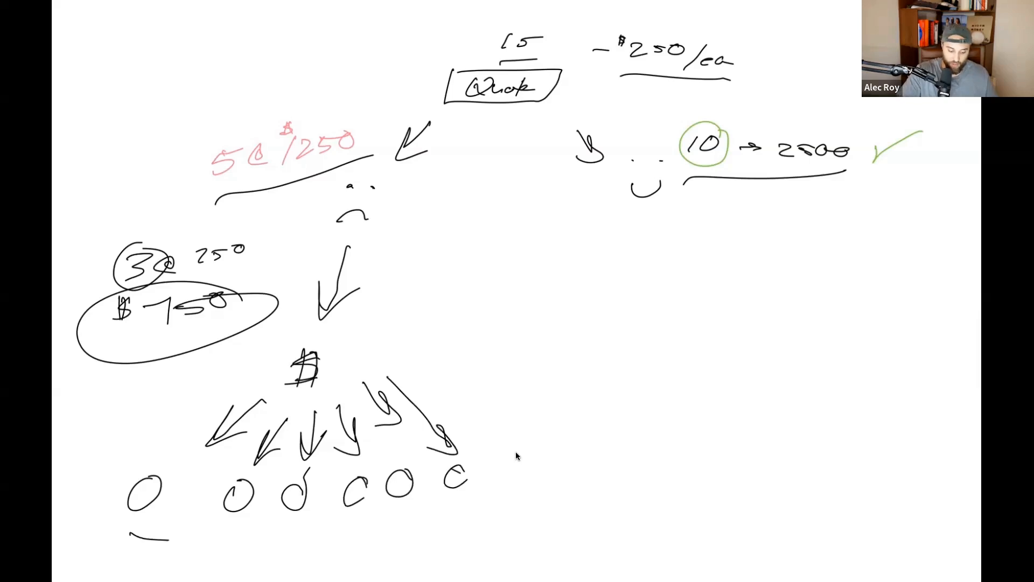
left_click_drag(130, 536, 521, 442)
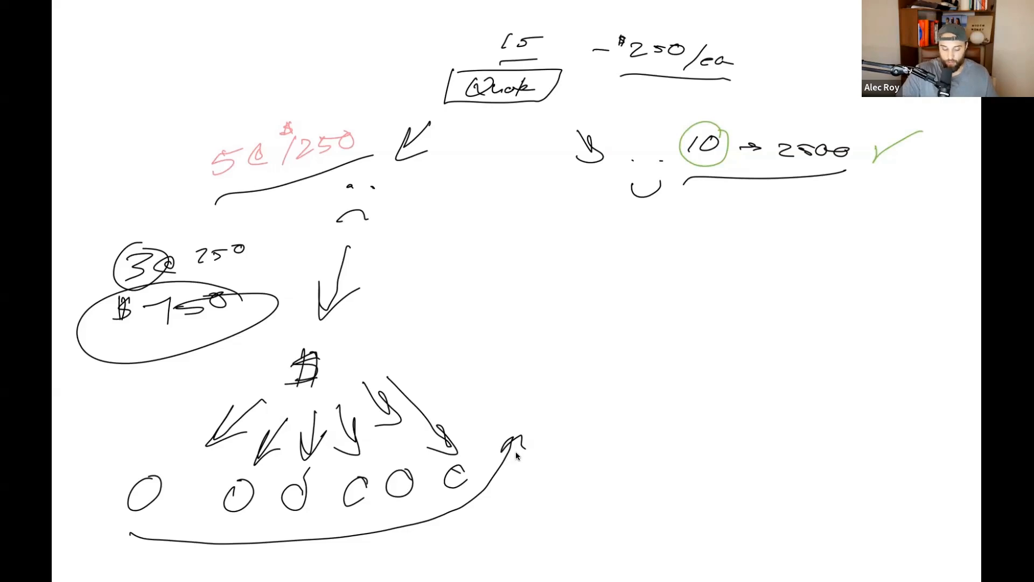
left_click_drag(136, 534, 459, 508)
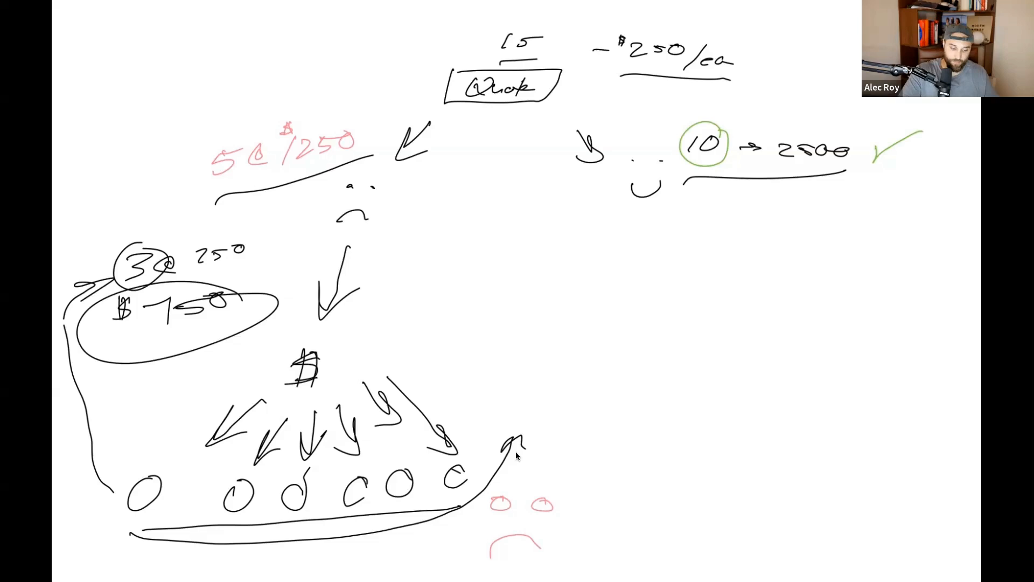
Loop an arrow from the circles back to the 3@250 note, underline $750 in red and add a frown.
left_click_drag(139, 333, 248, 317)
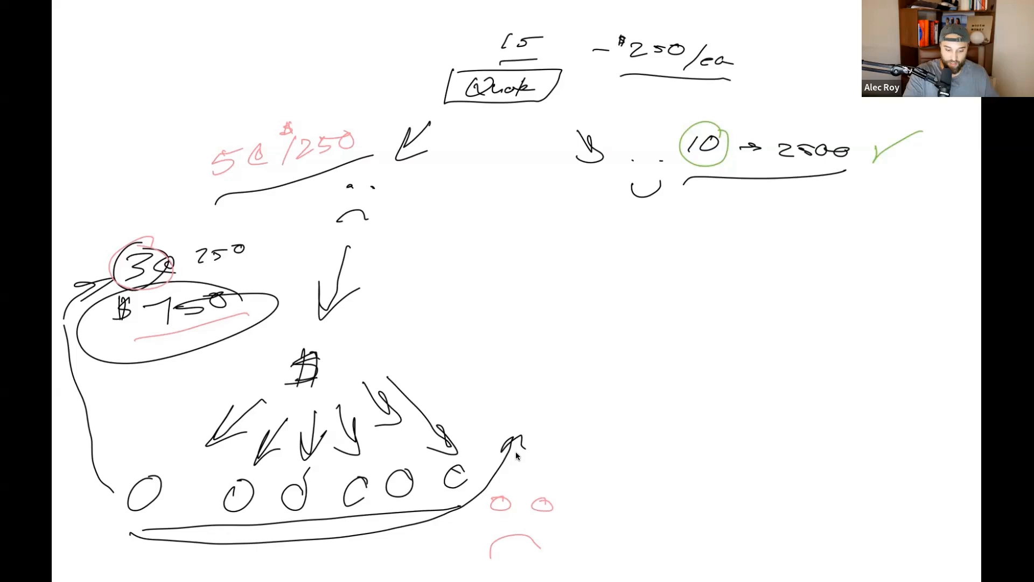
left_click_drag(672, 199, 649, 283)
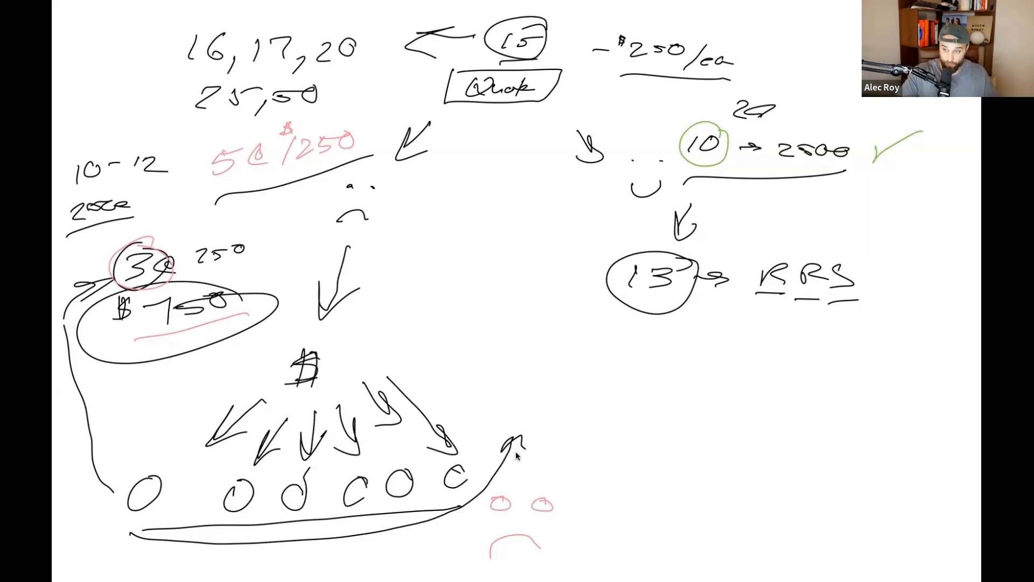
Write 16, 17, 20, 25, 30 beside the circled 15 and 10-12 at the left.
left_click_drag(753, 271, 839, 297)
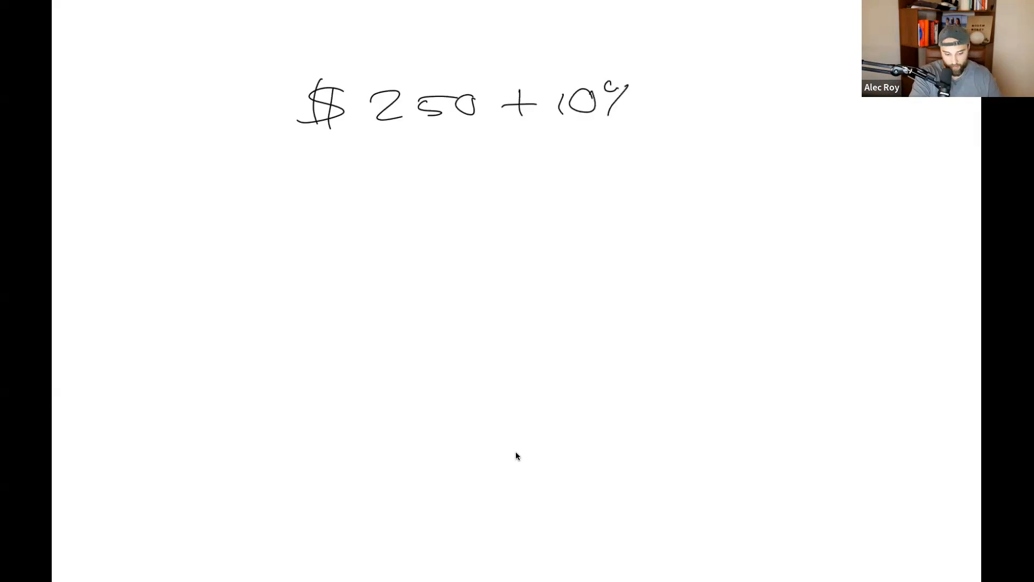
Handwrite "$250 + 10%" near the top centre of the blank page.
left_click_drag(307, 178, 340, 211)
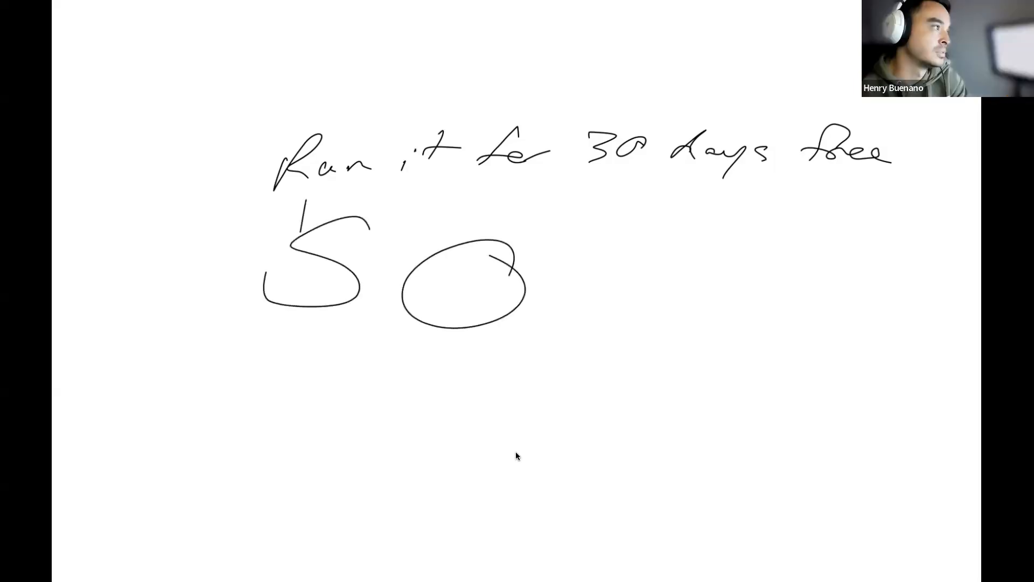
Write "Run it for 30 days free" across the top with a large $0 below.
left_click_drag(257, 192, 541, 360)
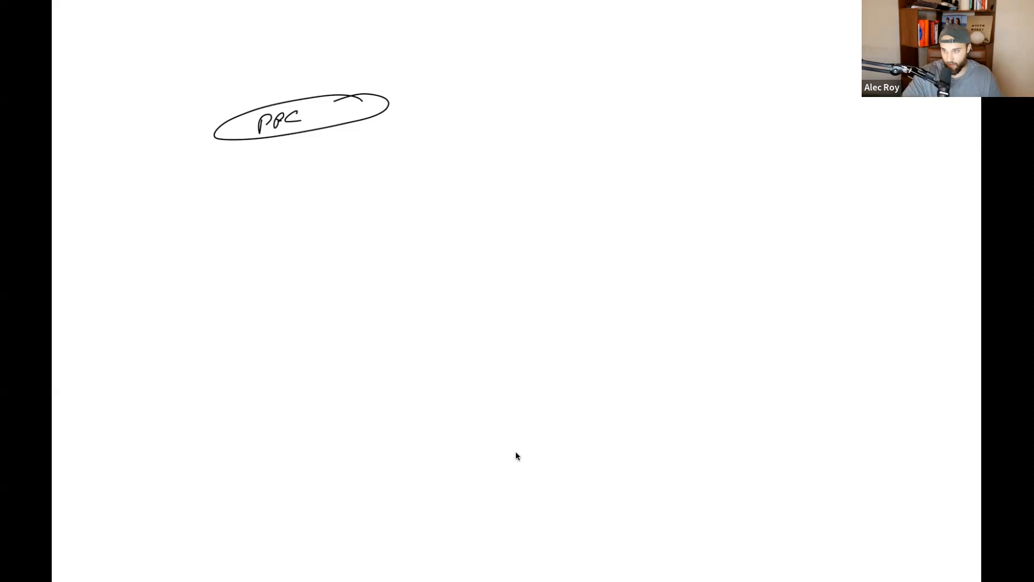
Write PPC near the top left of a fresh page and draw an oval around it.
left_click_drag(419, 109, 535, 90)
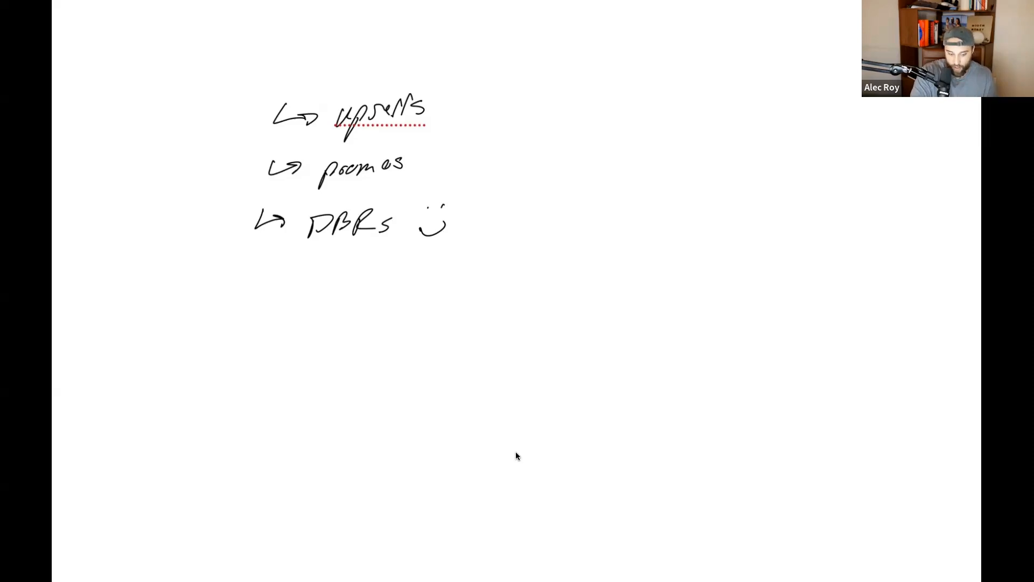
Circle each of the upsells, promos and DBRs list items.
left_click_drag(423, 83, 463, 103)
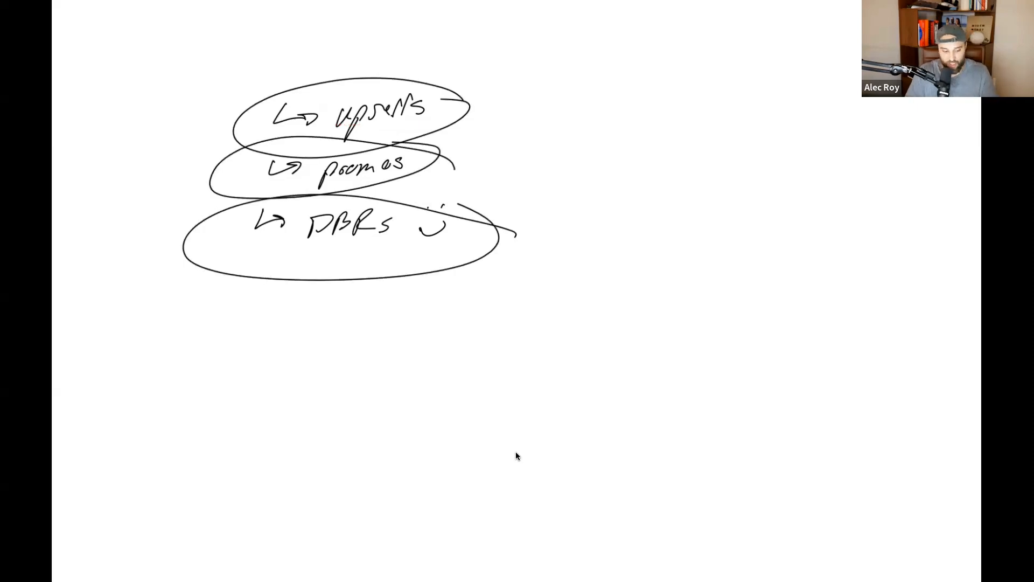
Sketch a rounded shape to the lower right of the circled upsells, promos and DBRs list.
left_click_drag(600, 290, 722, 366)
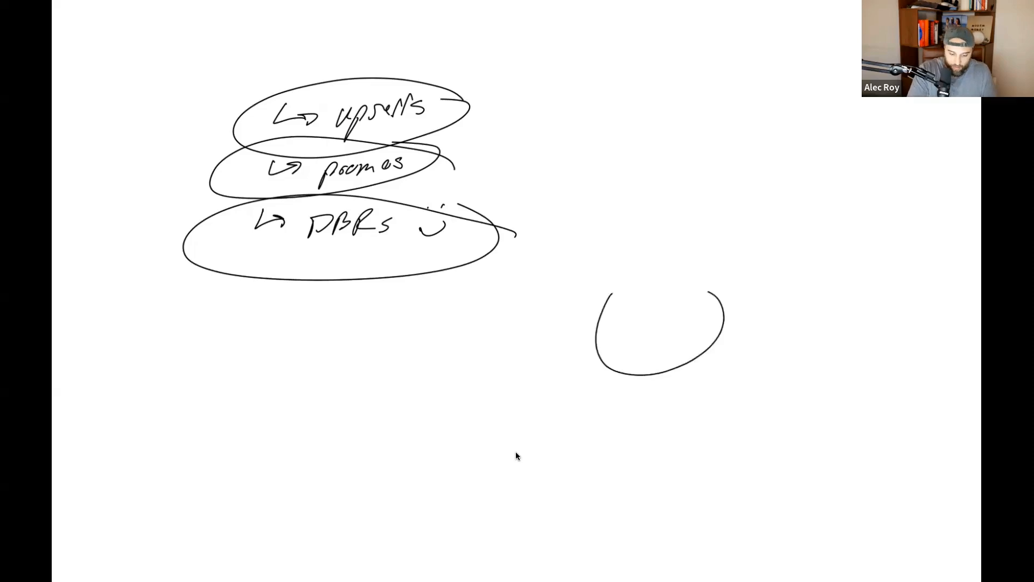